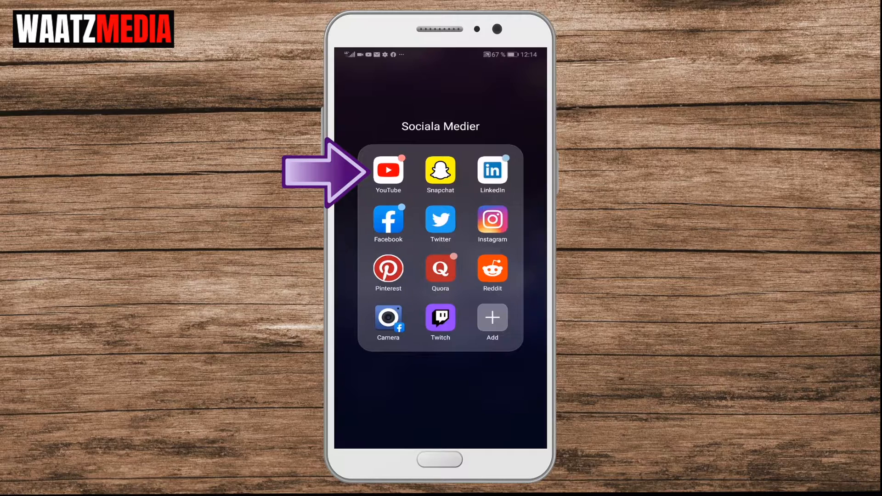
Step: Launch YouTube from the Sociala Medier folder and show the account menu
{"action": "left_click", "coordinate": [388, 170]}
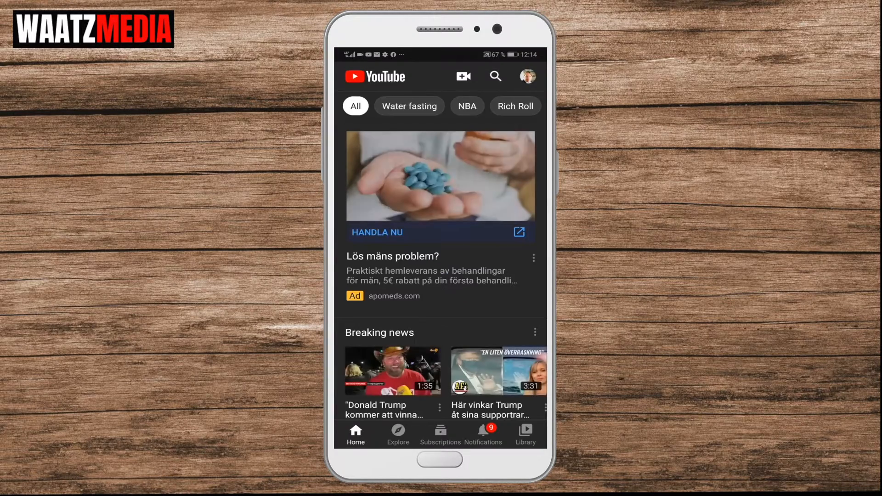
{"action": "scroll", "scroll_direction": "up", "scroll_amount": 3}
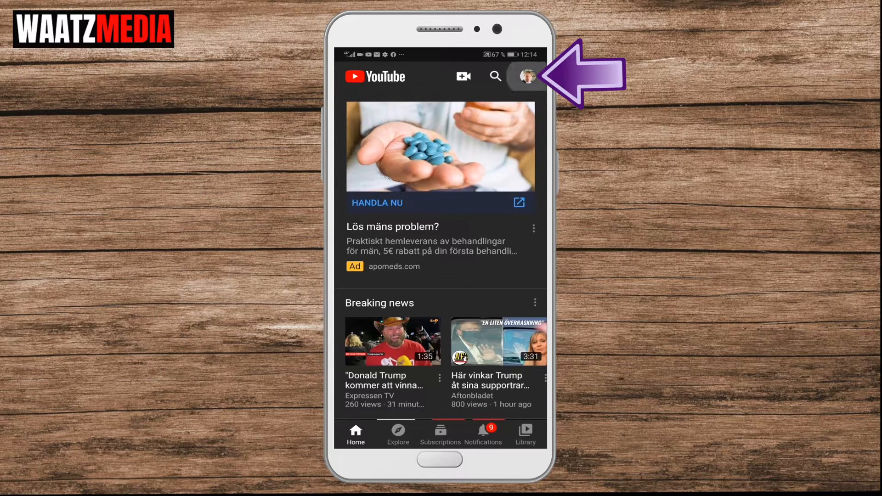
{"action": "left_click", "coordinate": [526, 76]}
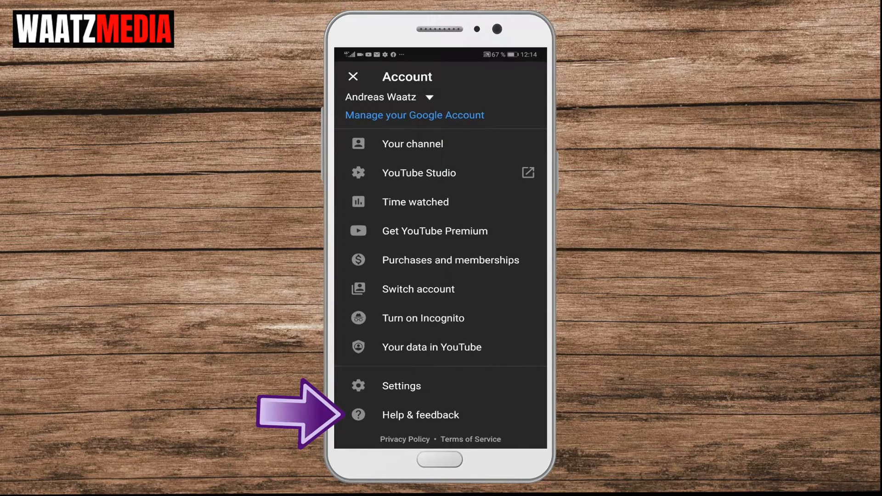
Step: Search Help & feedback for 'change banner' to surface the channel art article
{"action": "left_click", "coordinate": [420, 414]}
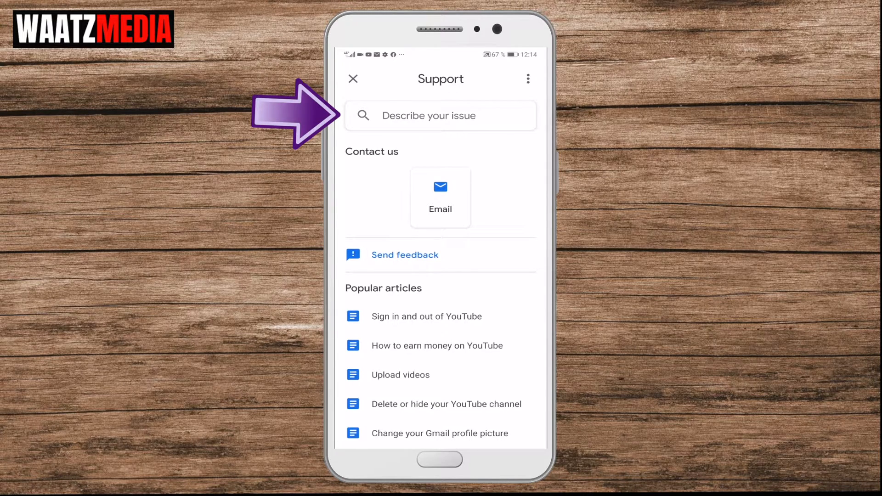
{"action": "left_click", "coordinate": [440, 116]}
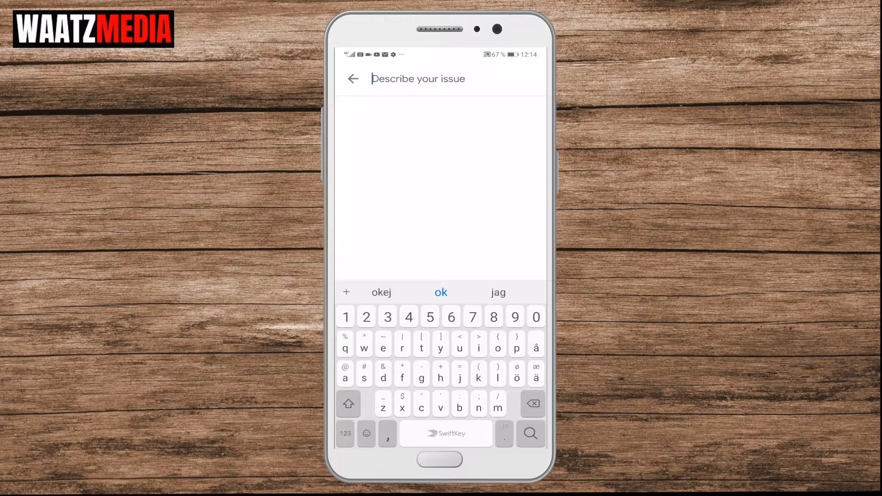
{"action": "type", "text": "cha"}
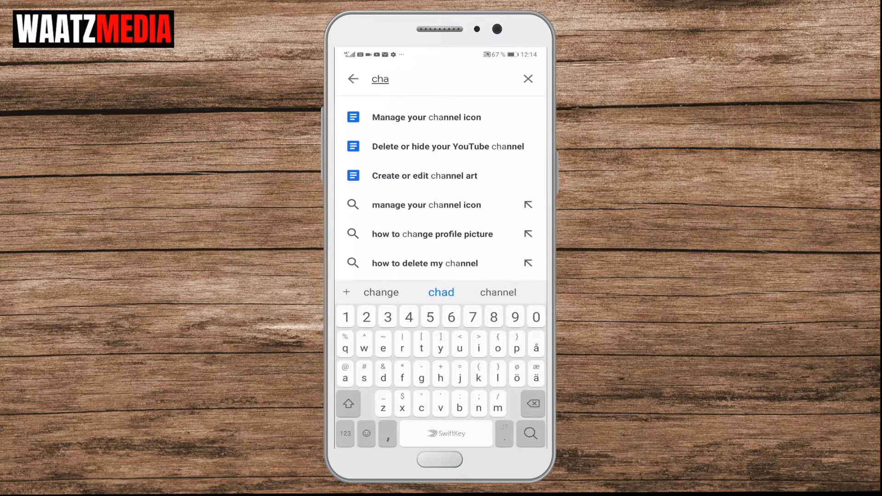
{"action": "left_click", "coordinate": [380, 292]}
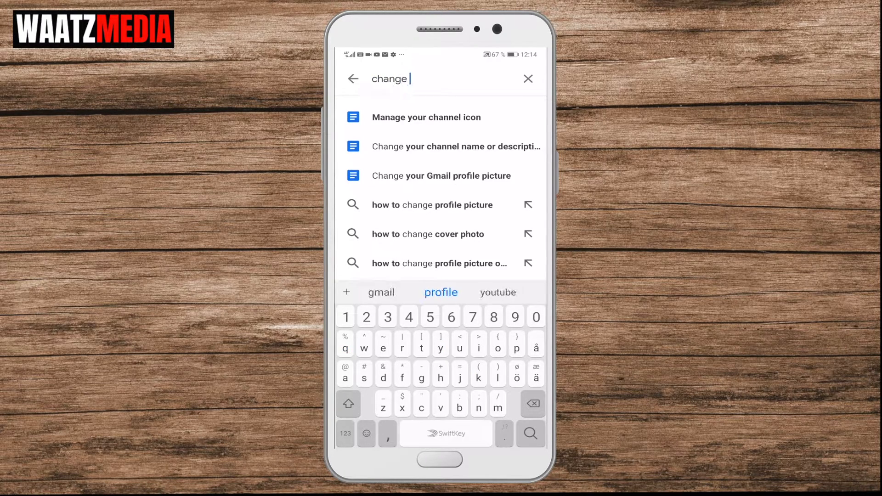
{"action": "type", "text": "banner"}
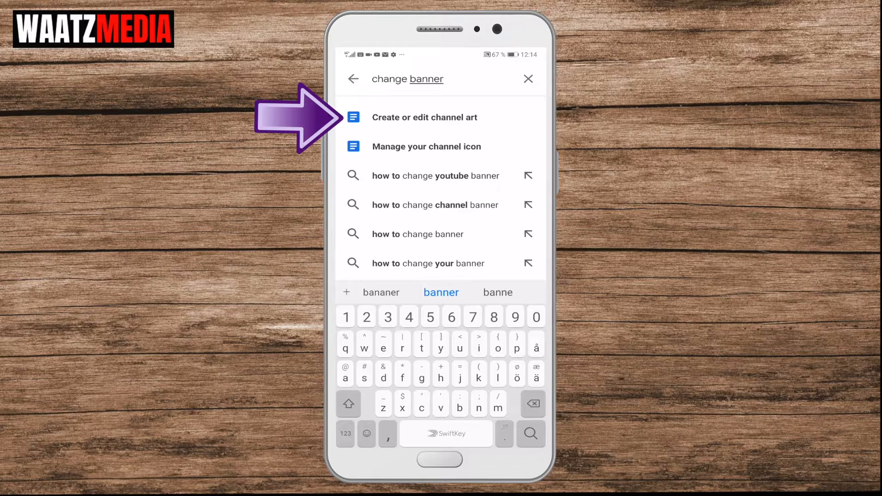
Step: Follow 'Create or edit channel art' through 'Change your banner image' into YouTube Studio
{"action": "left_click", "coordinate": [424, 117]}
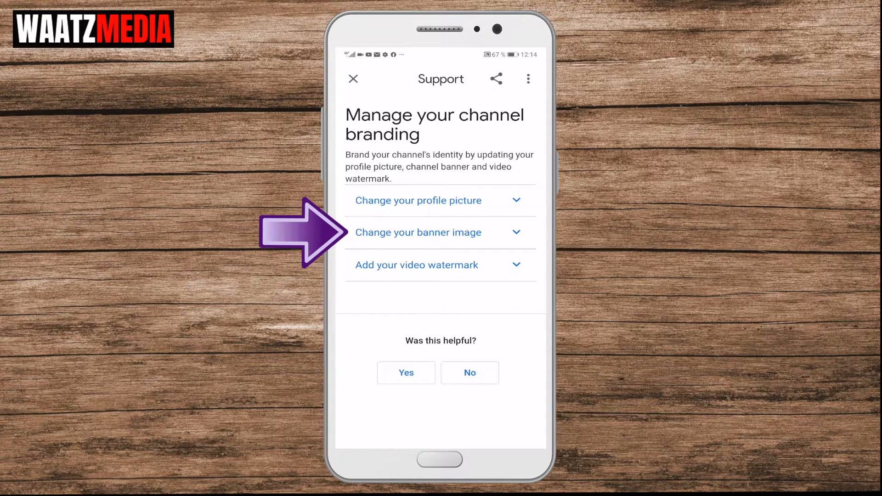
{"action": "left_click", "coordinate": [440, 233]}
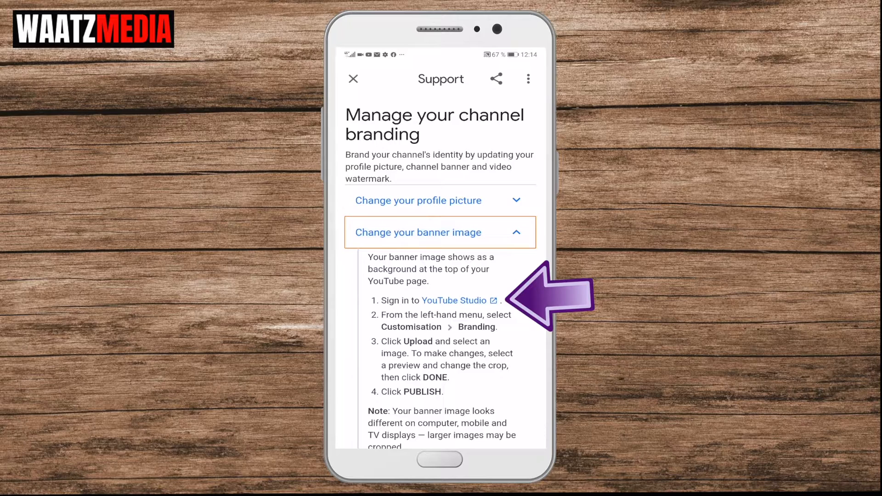
{"action": "left_click", "coordinate": [453, 301]}
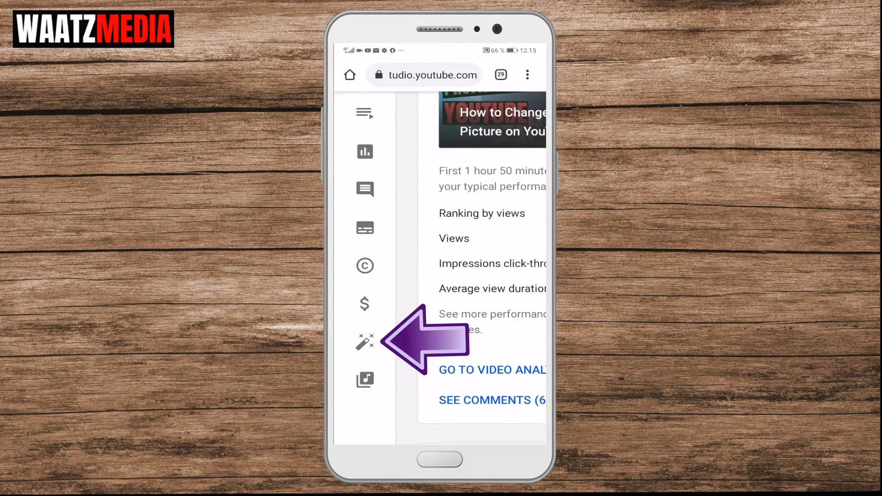
Step: Reach the Banner image section on Channel customization's Branding settings
{"action": "left_click", "coordinate": [365, 342]}
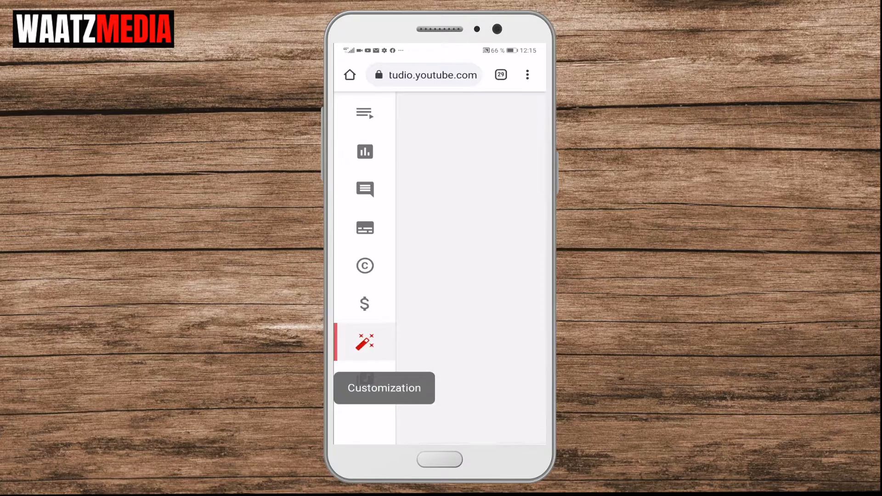
{"action": "left_click", "coordinate": [365, 342]}
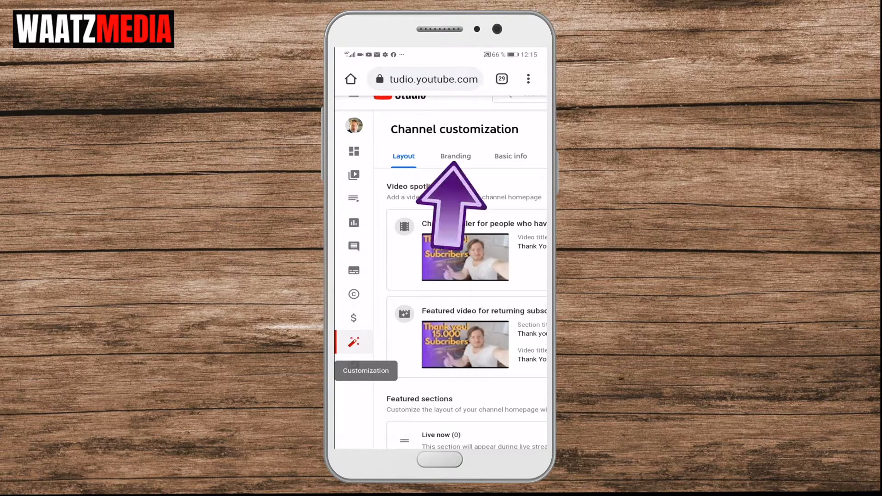
{"action": "left_click", "coordinate": [456, 156]}
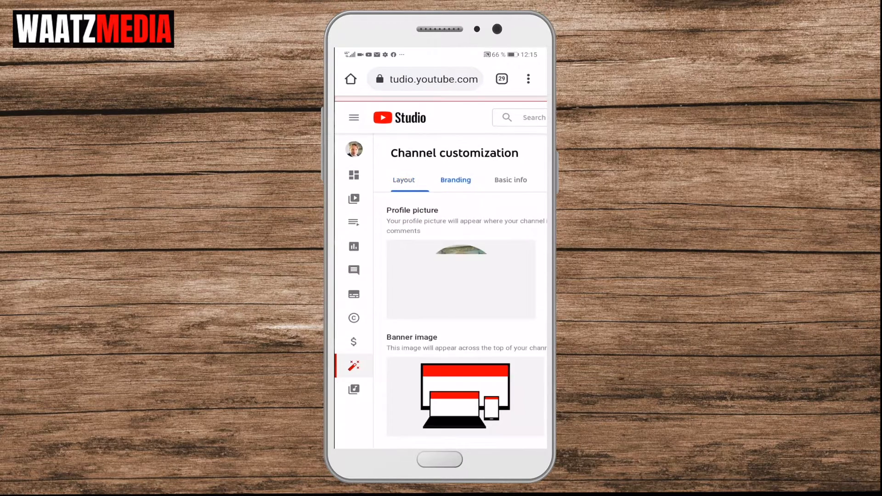
{"action": "scroll", "scroll_direction": "up", "scroll_amount": 3}
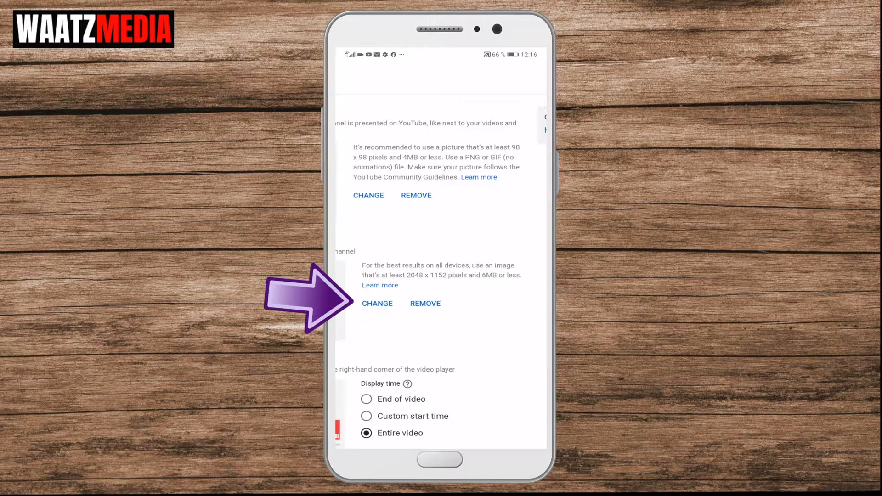
Step: Pick a new picture for the banner and load it into the crop editor
{"action": "left_click", "coordinate": [377, 303]}
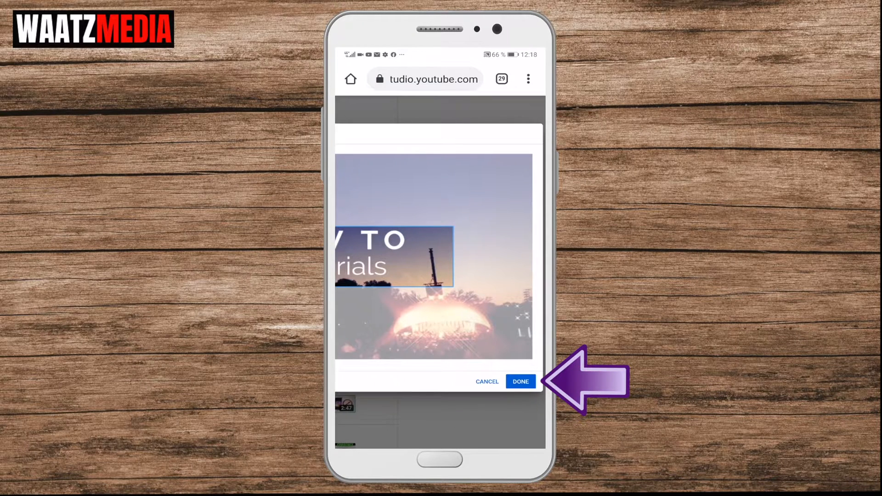
Step: Confirm the banner crop and publish the new channel banner
{"action": "left_click", "coordinate": [520, 381]}
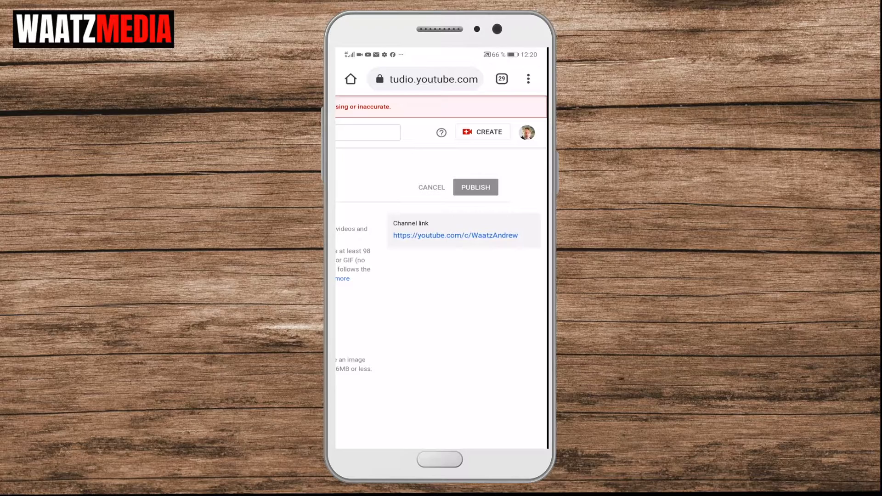
{"action": "left_click", "coordinate": [440, 459]}
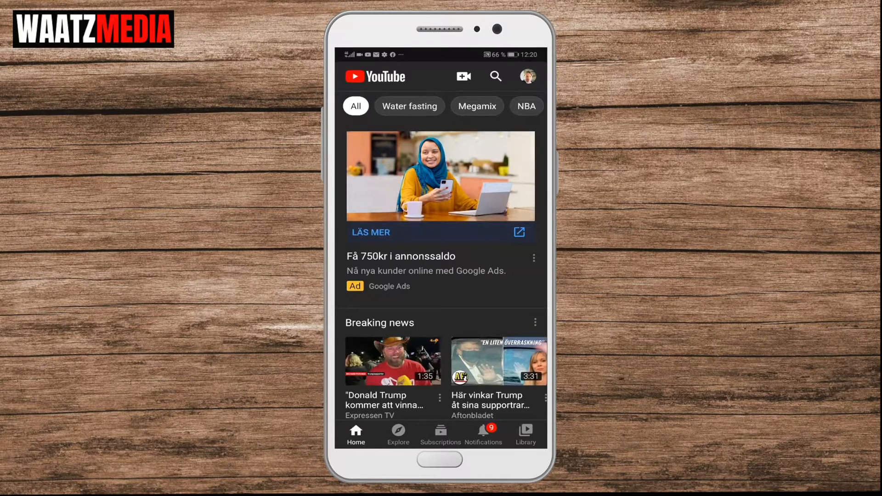
Step: Go to 'Your channel' from the account menu to view the new banner
{"action": "scroll", "scroll_direction": "up", "scroll_amount": 3}
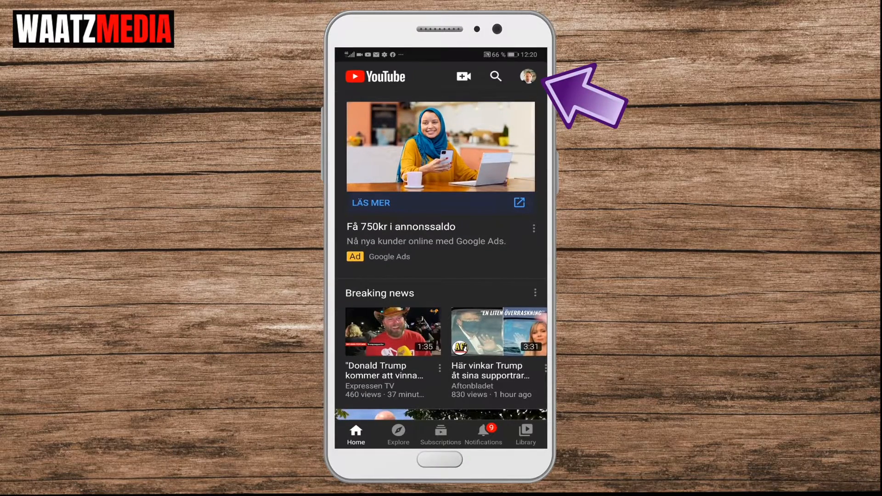
{"action": "left_click", "coordinate": [526, 76]}
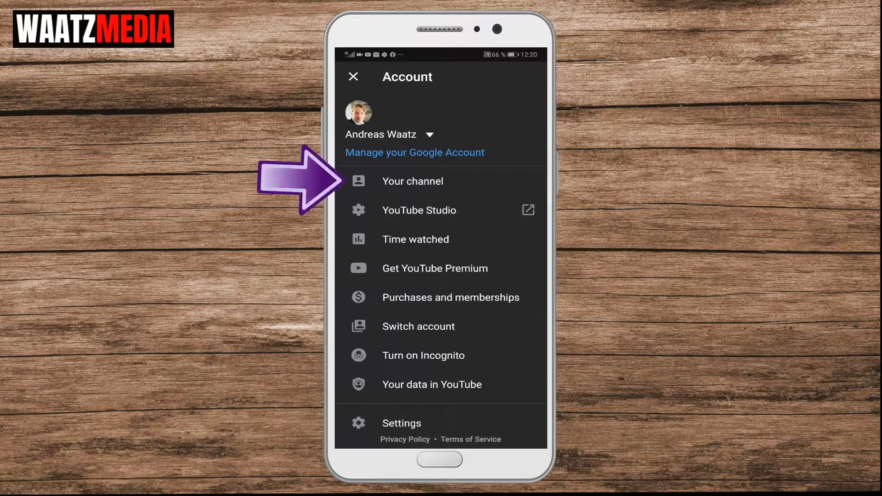
{"action": "left_click", "coordinate": [413, 181]}
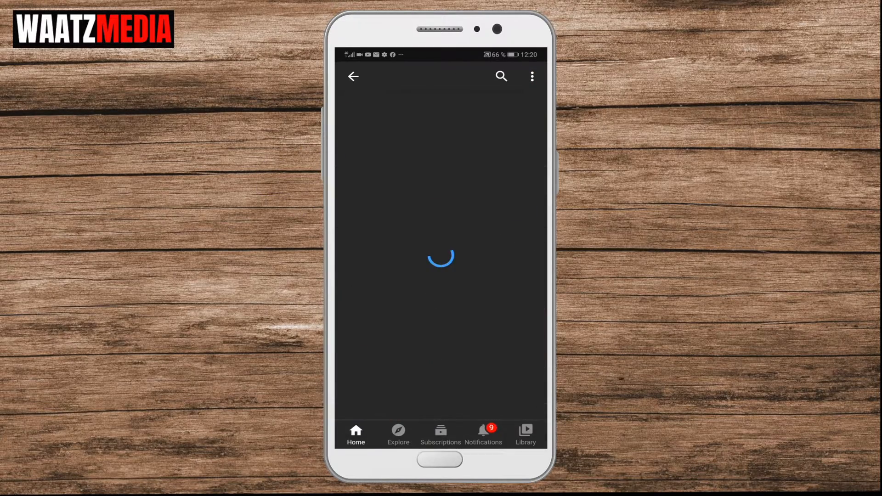